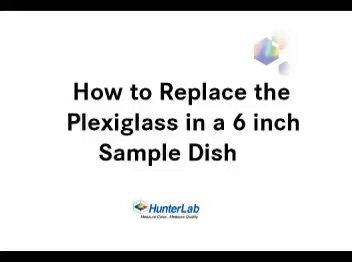
Step: Watch the HunterLab title card give way to footage of the 6-inch sample dish
click(176, 131)
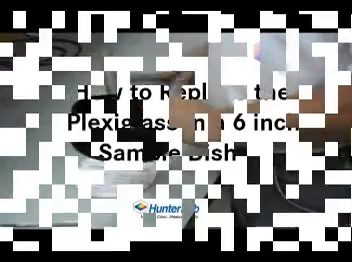